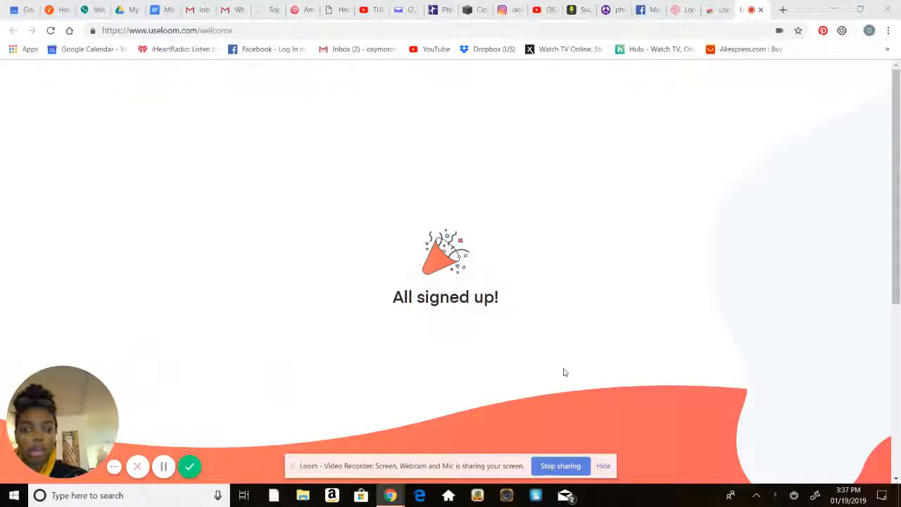
{"action": "mouse_move", "coordinate": [616, 419]}
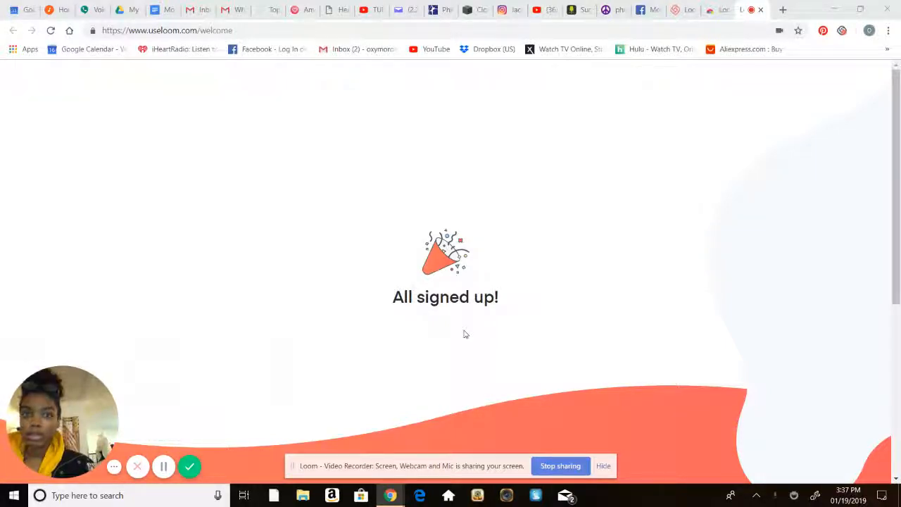
{"action": "mouse_move", "coordinate": [115, 252]}
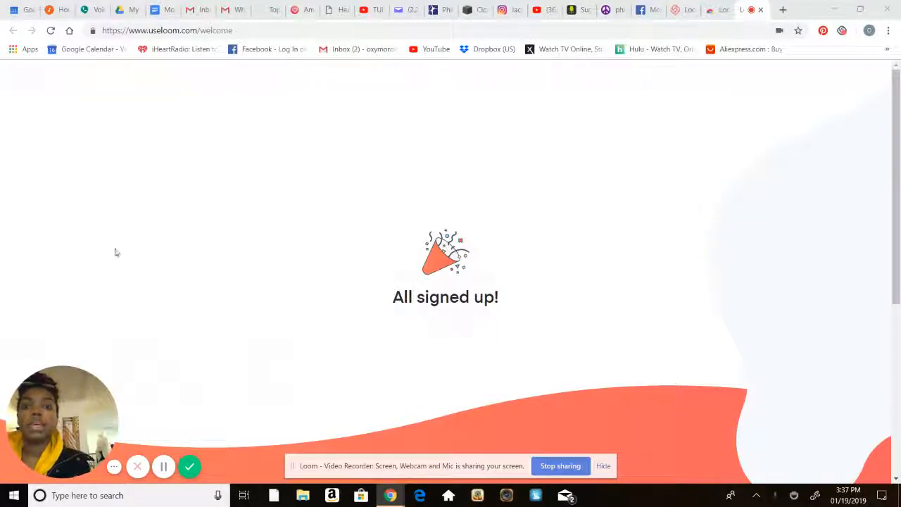
{"action": "mouse_move", "coordinate": [473, 10]}
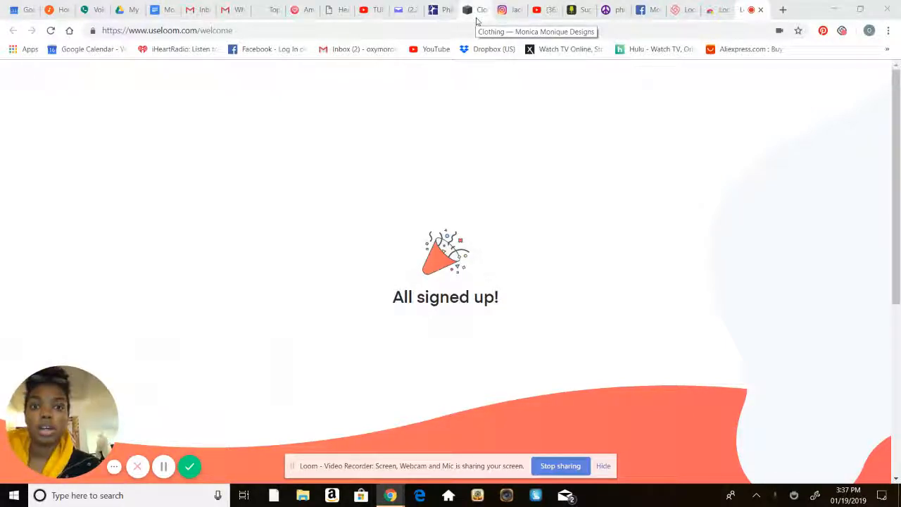
Switch to the Monica Monique Designs editor and browse the colour-ordered gown listings back to the Home page.
{"action": "left_click", "coordinate": [468, 10]}
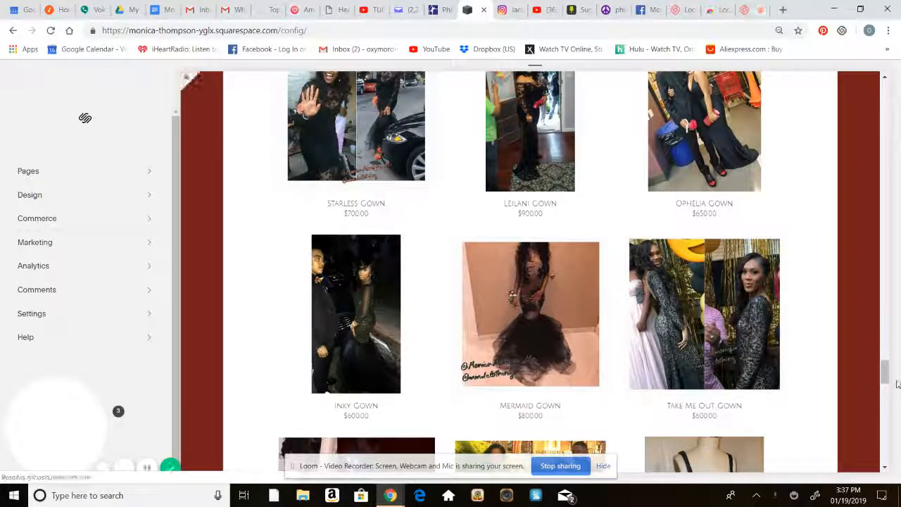
{"action": "scroll", "scroll_direction": "down", "scroll_amount": 3}
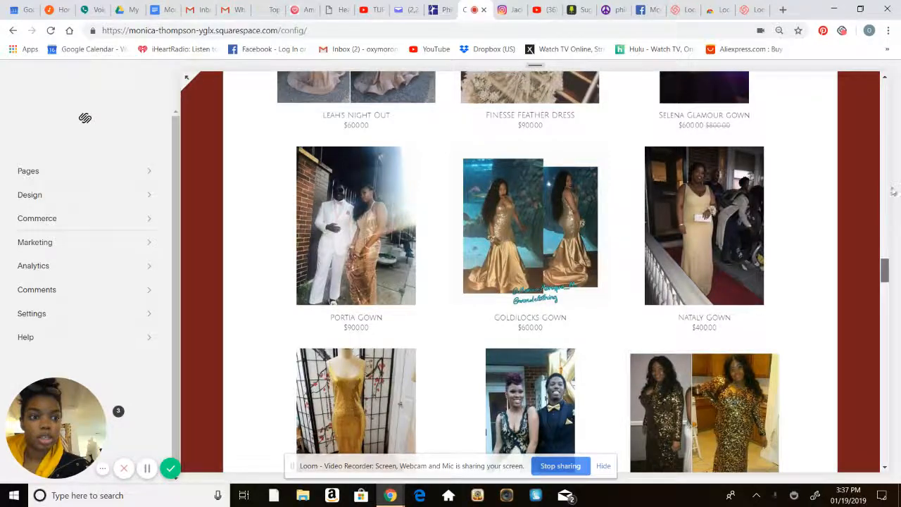
{"action": "scroll", "scroll_direction": "down", "scroll_amount": 3}
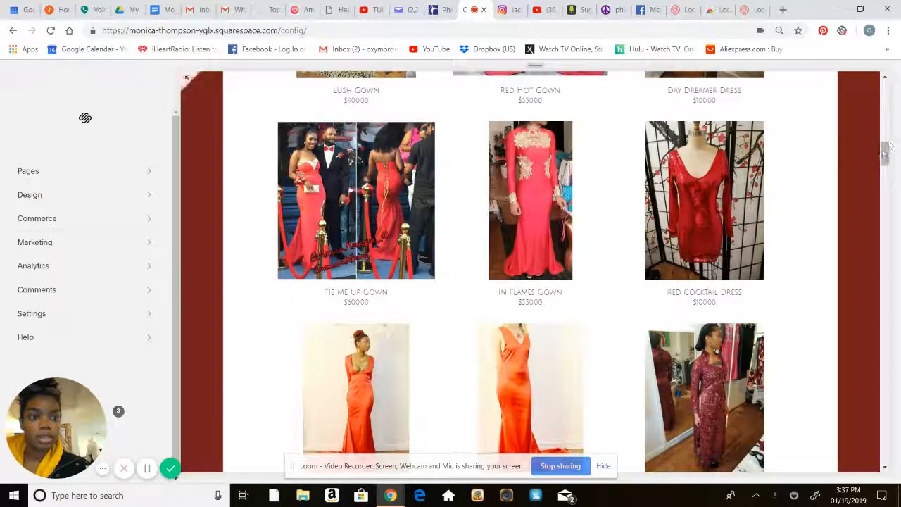
{"action": "scroll", "scroll_direction": "up", "scroll_amount": 3}
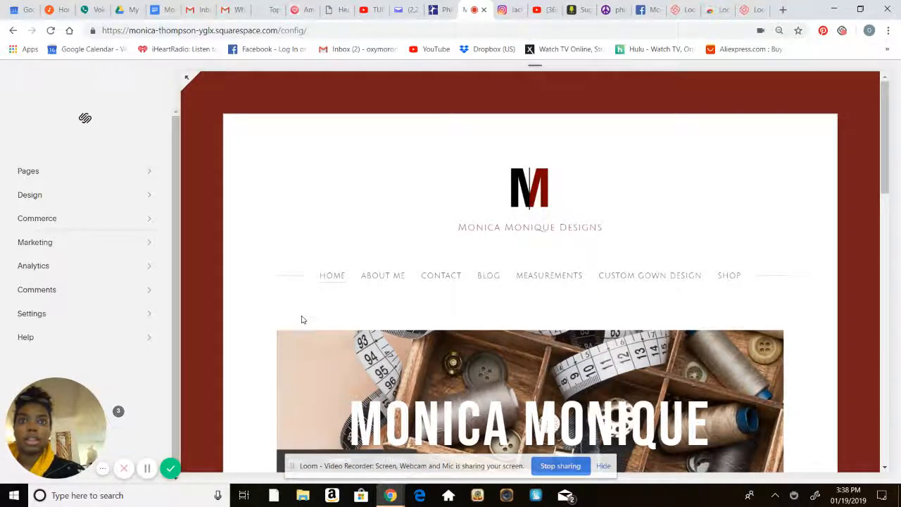
{"action": "mouse_move", "coordinate": [383, 275]}
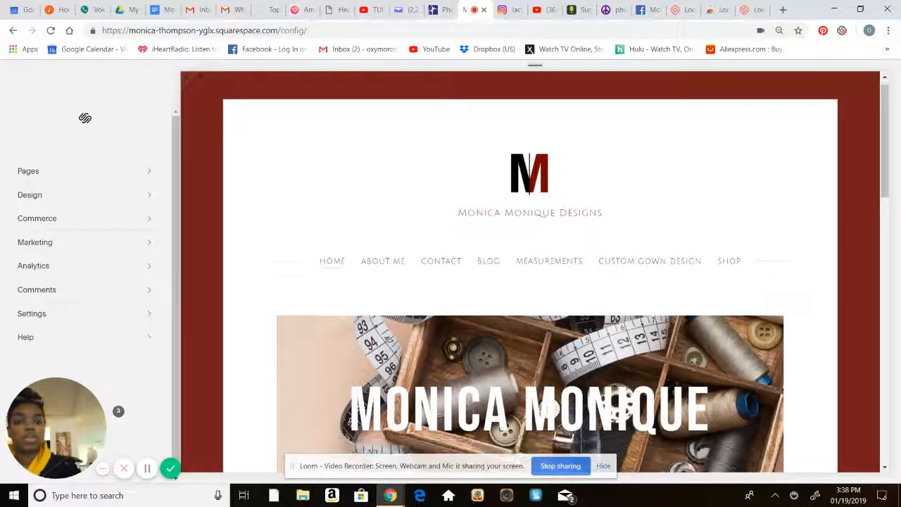
{"action": "scroll", "scroll_direction": "down", "scroll_amount": 3}
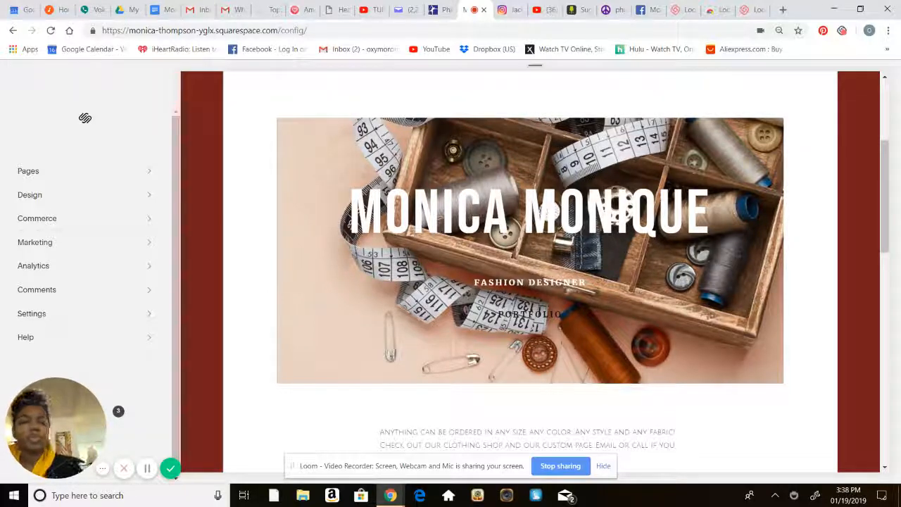
{"action": "scroll", "scroll_direction": "down", "scroll_amount": 3}
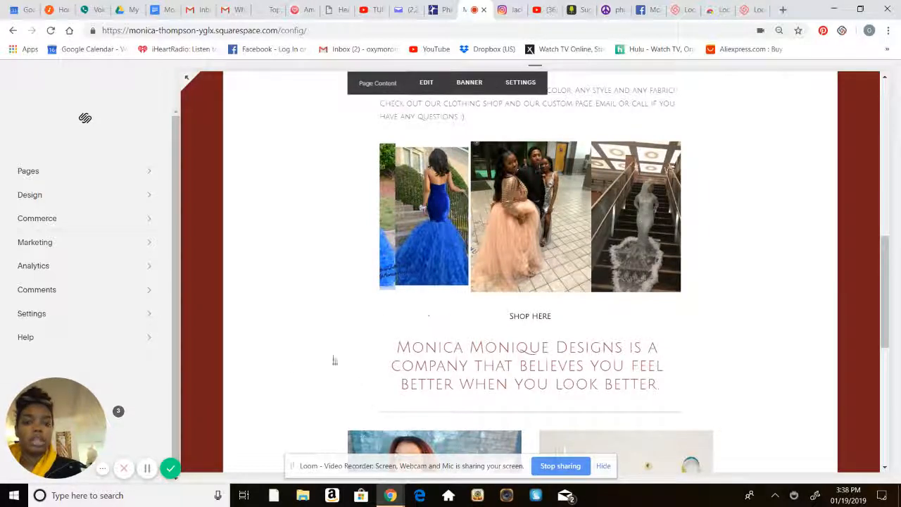
{"action": "scroll", "scroll_direction": "down", "scroll_amount": 3}
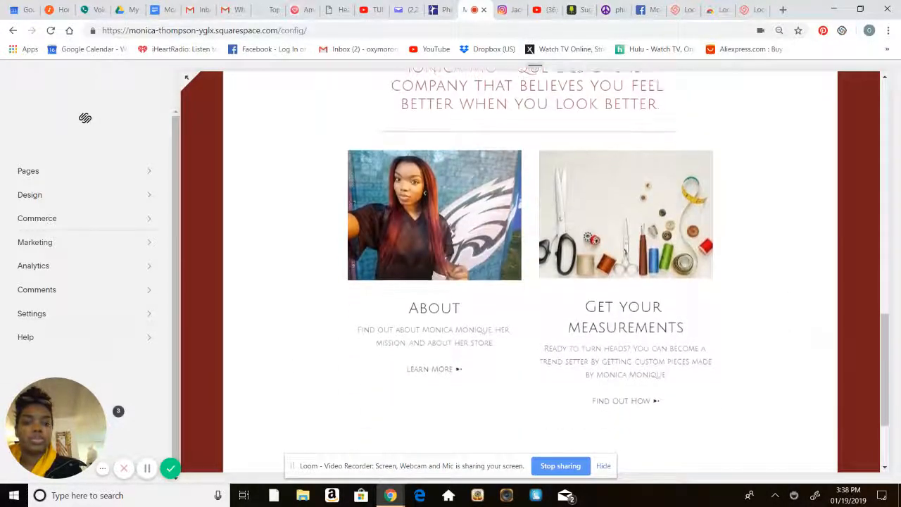
{"action": "scroll", "scroll_direction": "down", "scroll_amount": 3}
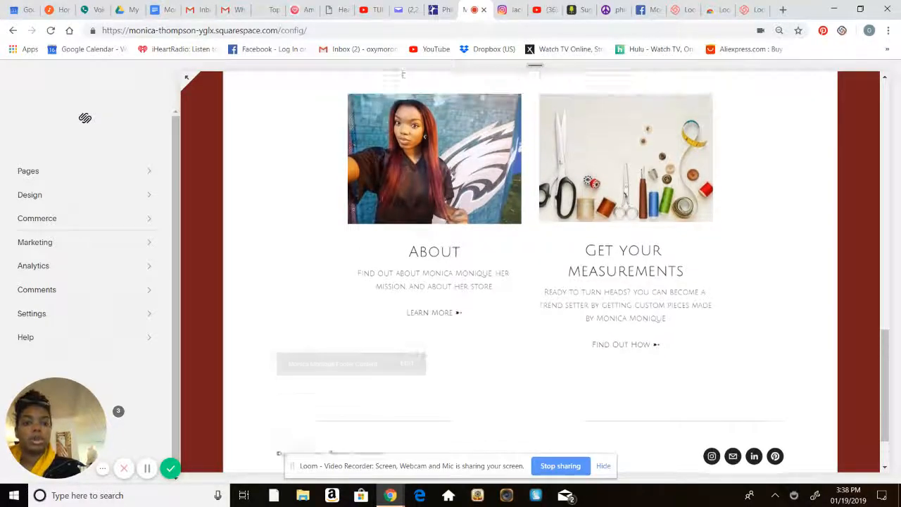
{"action": "scroll", "scroll_direction": "down", "scroll_amount": 3}
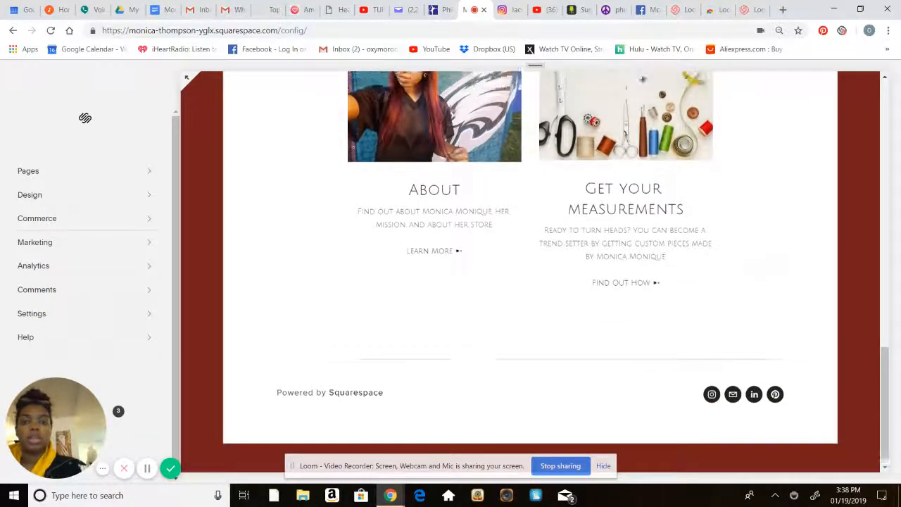
{"action": "scroll", "scroll_direction": "up", "scroll_amount": 3}
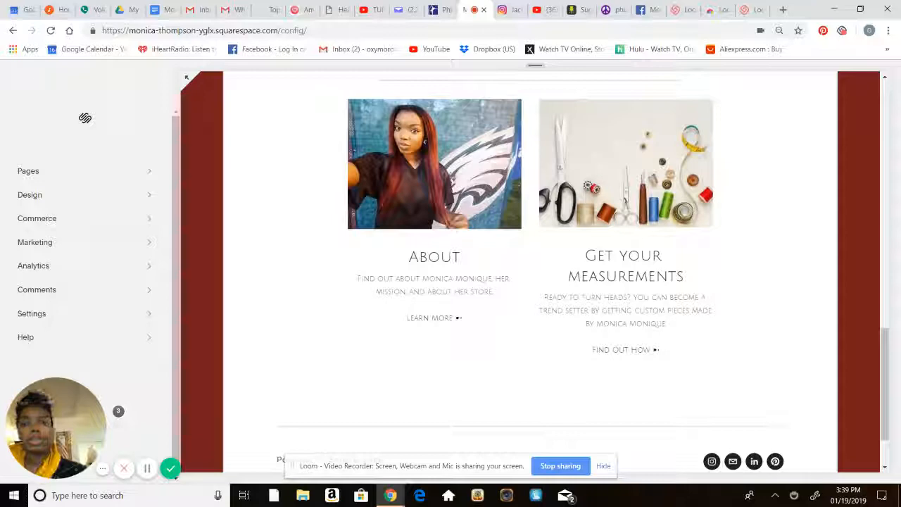
{"action": "scroll", "scroll_direction": "up", "scroll_amount": 3}
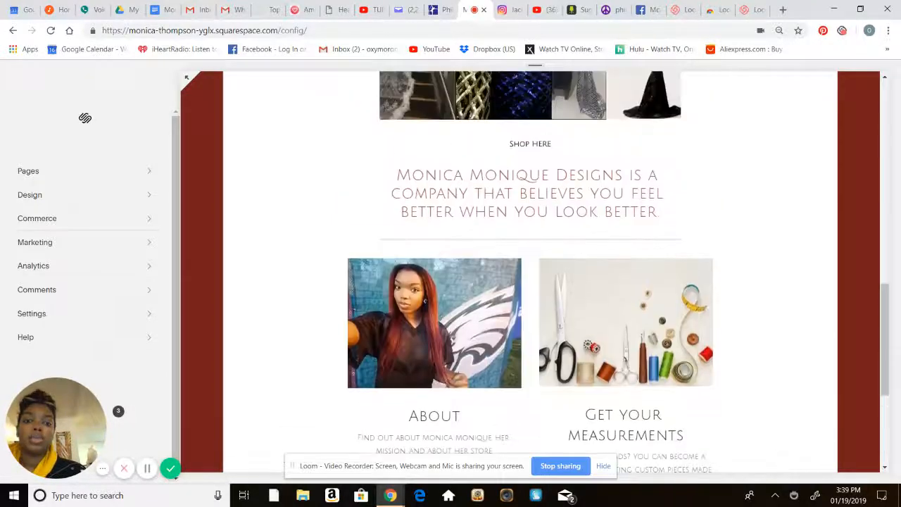
{"action": "scroll", "scroll_direction": "up", "scroll_amount": 3}
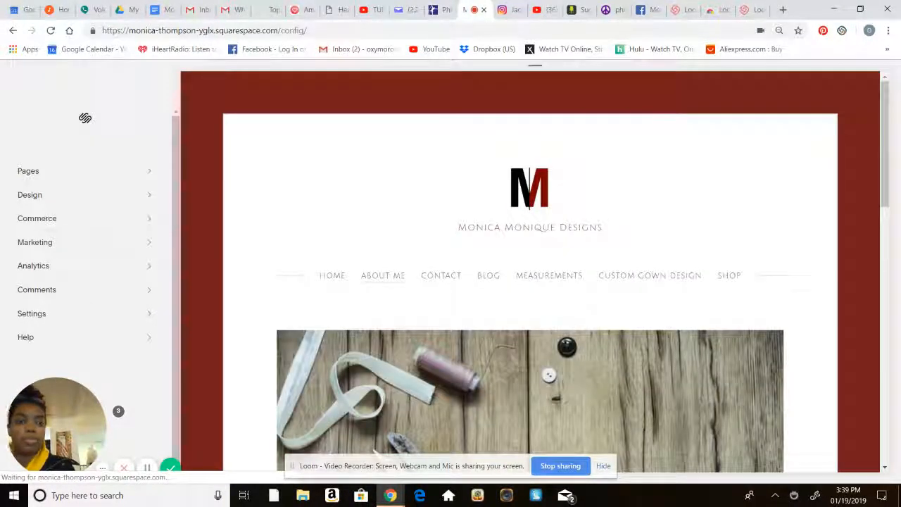
Scroll the About Me page through the designer's biography and Our Mission down to the footer.
{"action": "scroll", "scroll_direction": "down", "scroll_amount": 3}
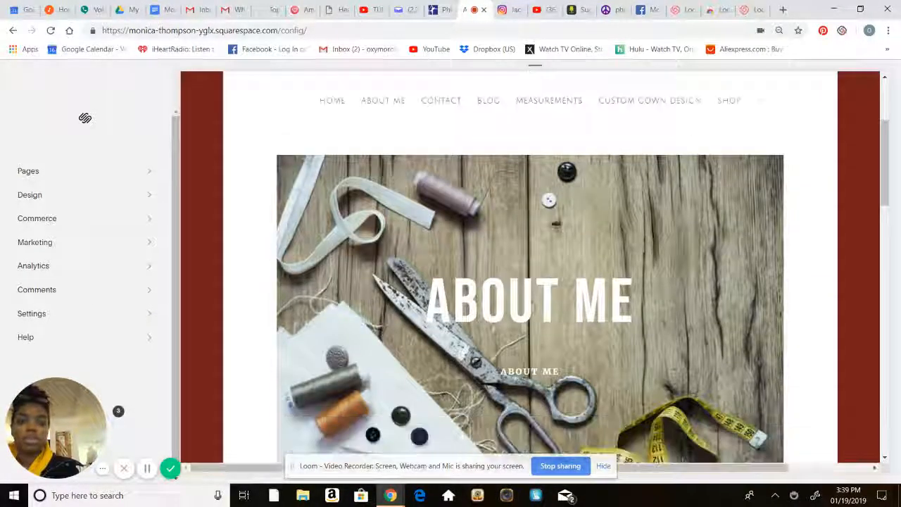
{"action": "scroll", "scroll_direction": "down", "scroll_amount": 3}
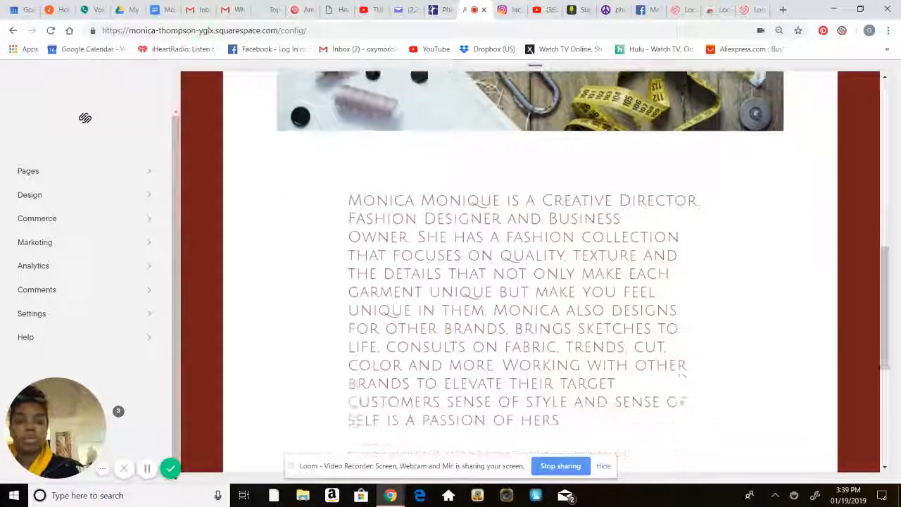
{"action": "scroll", "scroll_direction": "down", "scroll_amount": 3}
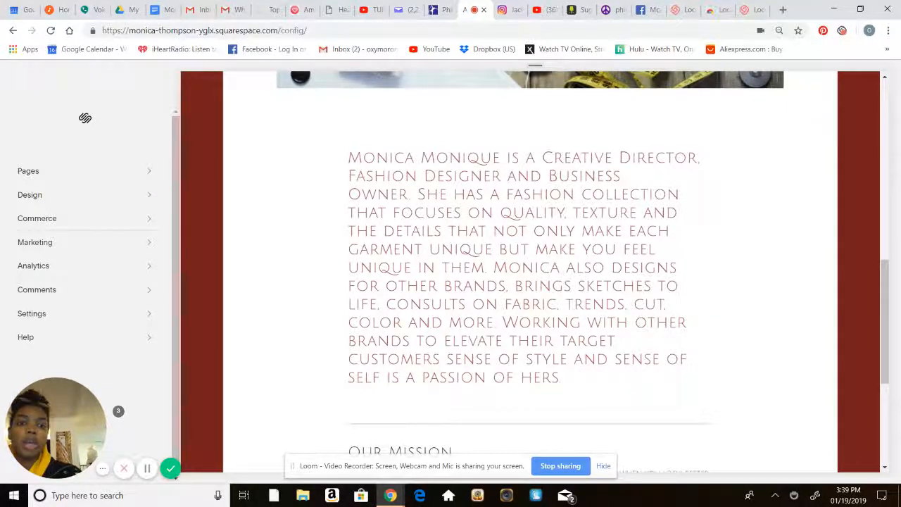
{"action": "scroll", "scroll_direction": "down", "scroll_amount": 3}
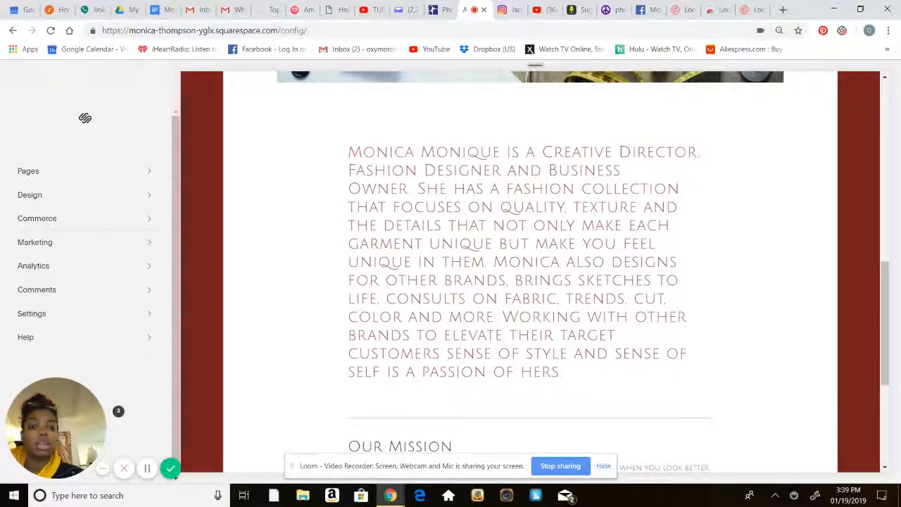
{"action": "scroll", "scroll_direction": "down", "scroll_amount": 3}
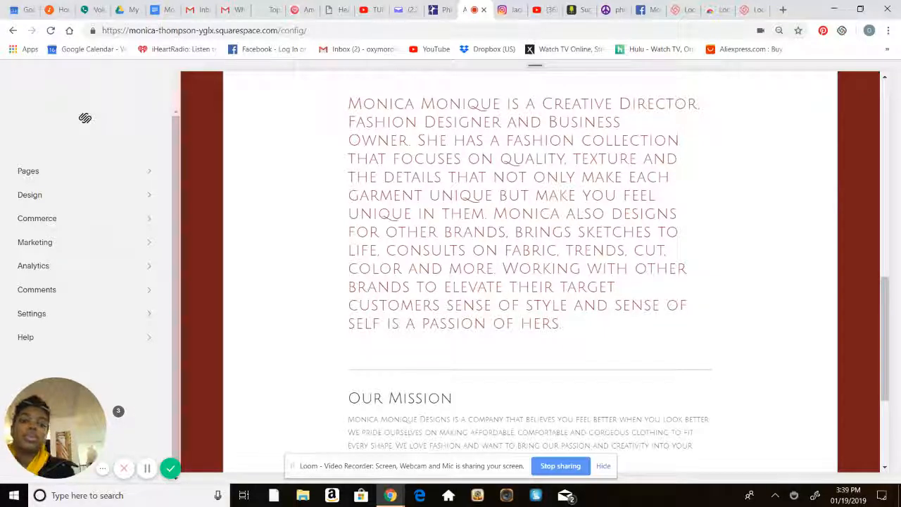
{"action": "scroll", "scroll_direction": "down", "scroll_amount": 3}
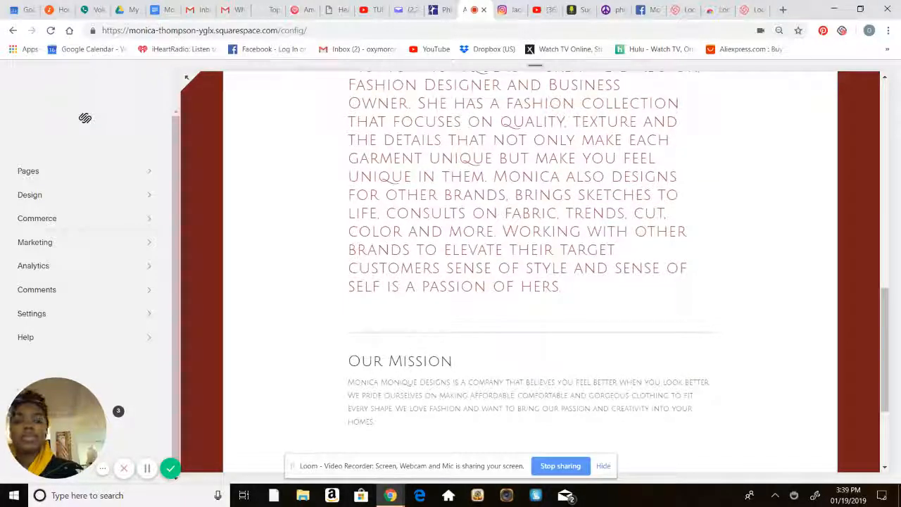
{"action": "scroll", "scroll_direction": "down", "scroll_amount": 3}
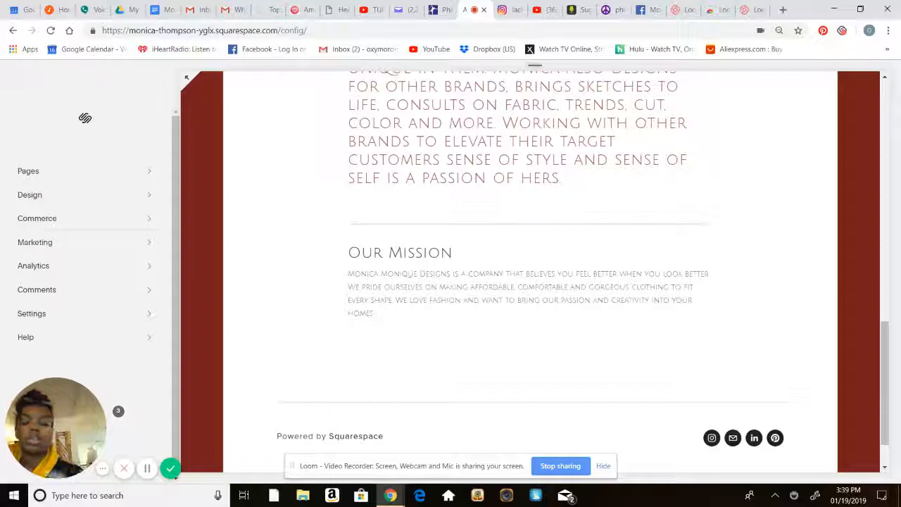
{"action": "scroll", "scroll_direction": "up", "scroll_amount": 3}
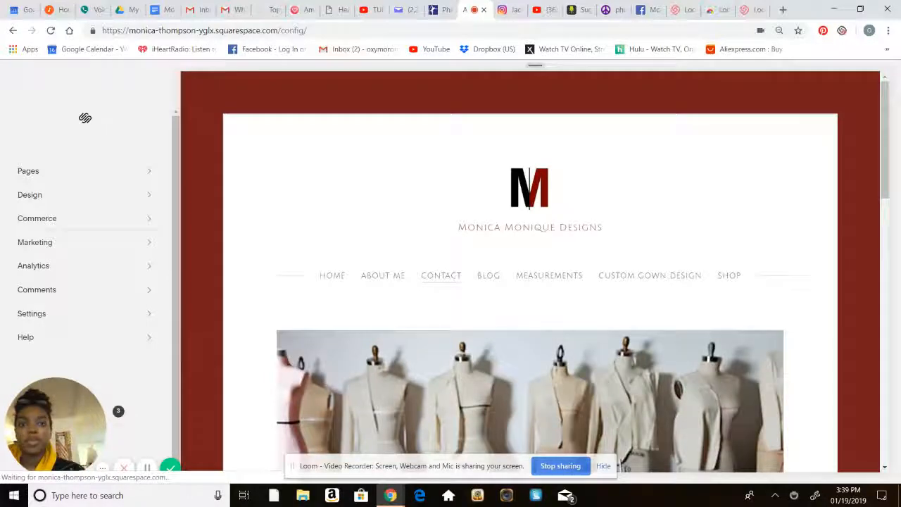
{"action": "scroll", "scroll_direction": "down", "scroll_amount": 3}
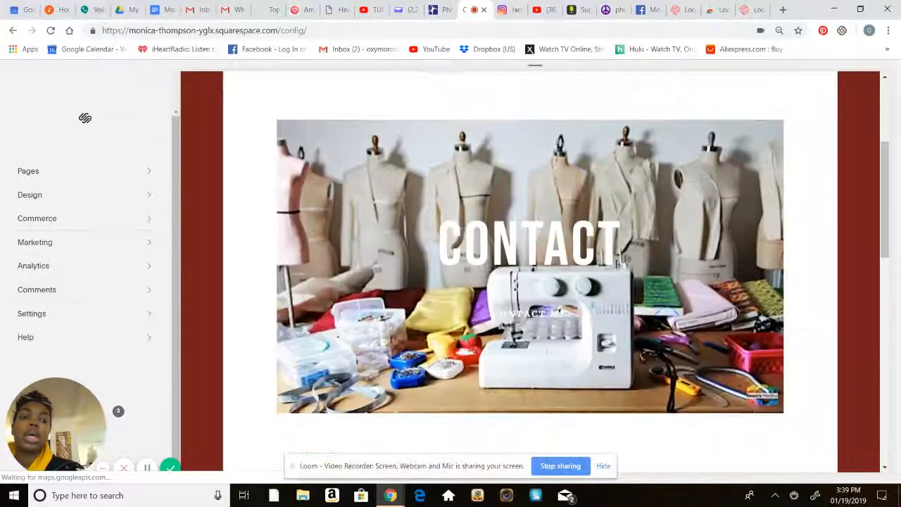
{"action": "scroll", "scroll_direction": "down", "scroll_amount": 3}
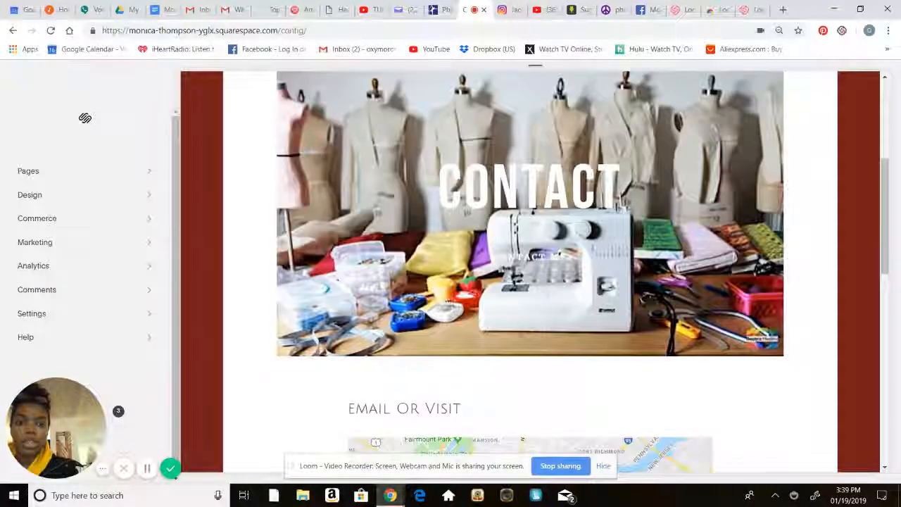
{"action": "scroll", "scroll_direction": "down", "scroll_amount": 3}
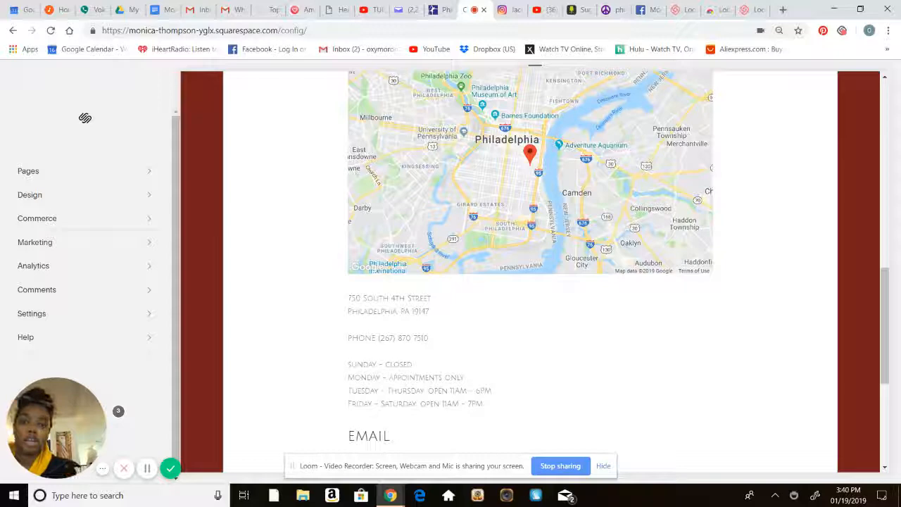
{"action": "scroll", "scroll_direction": "down", "scroll_amount": 3}
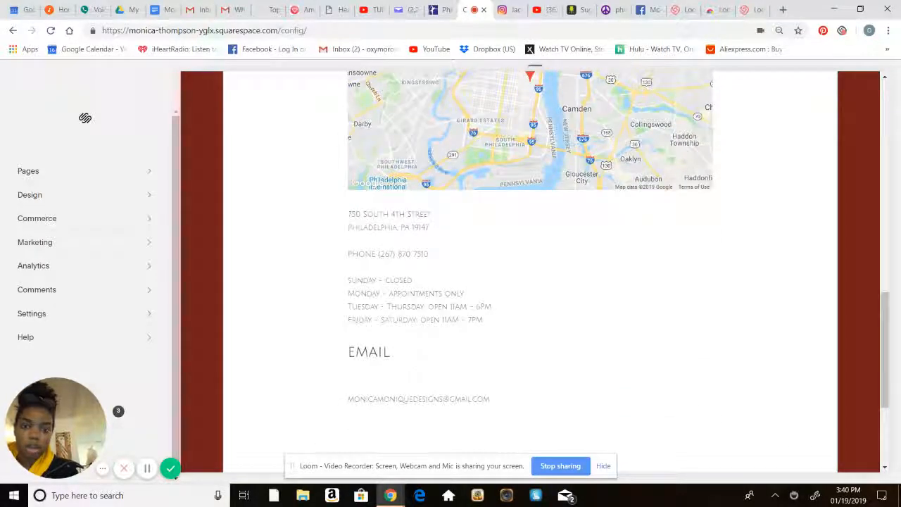
{"action": "scroll", "scroll_direction": "up", "scroll_amount": 3}
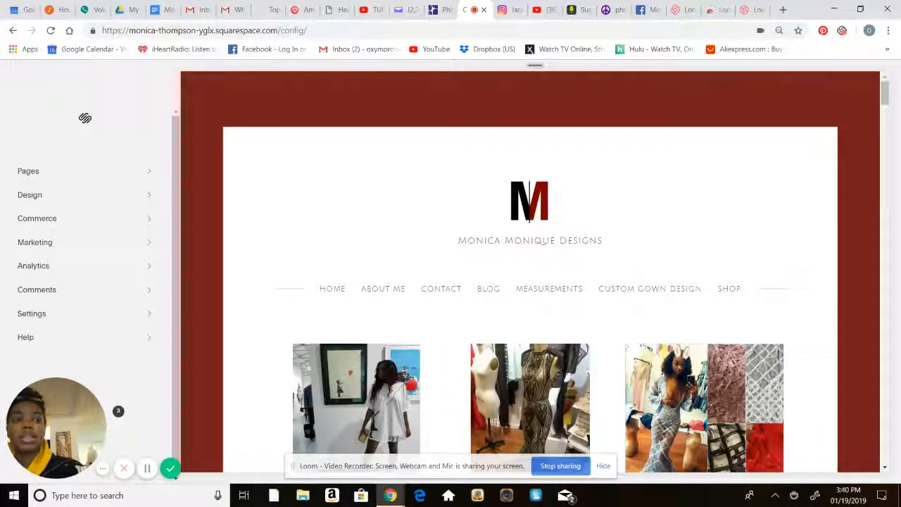
Scroll the Shop grid through the red, orange, burgundy, blush and white priced gowns.
{"action": "scroll", "scroll_direction": "down", "scroll_amount": 3}
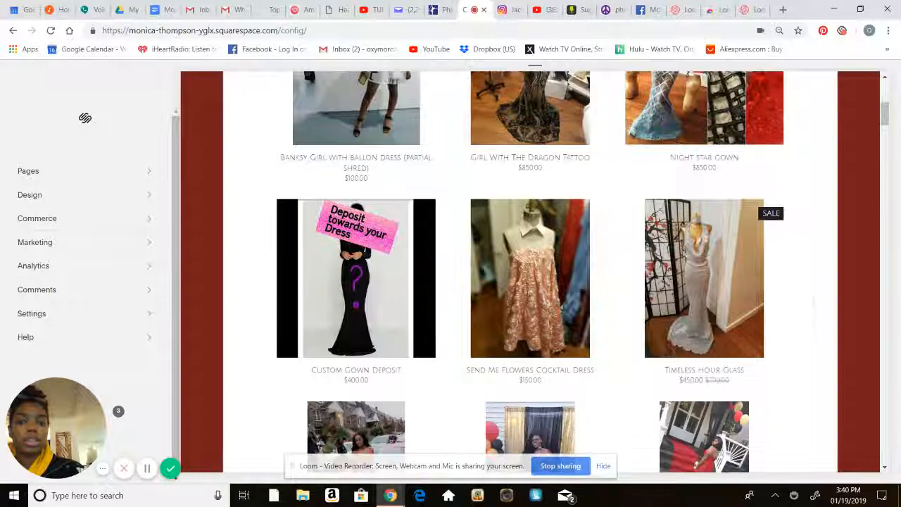
{"action": "scroll", "scroll_direction": "down", "scroll_amount": 3}
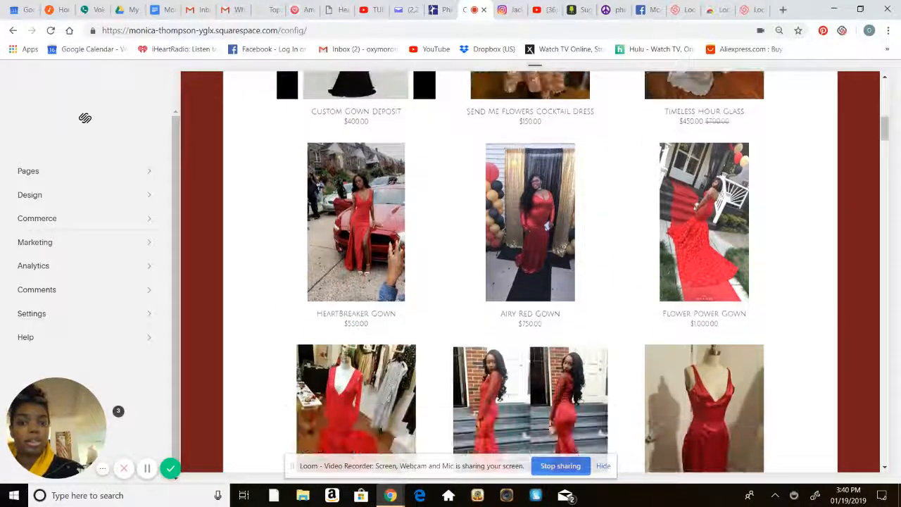
{"action": "scroll", "scroll_direction": "down", "scroll_amount": 3}
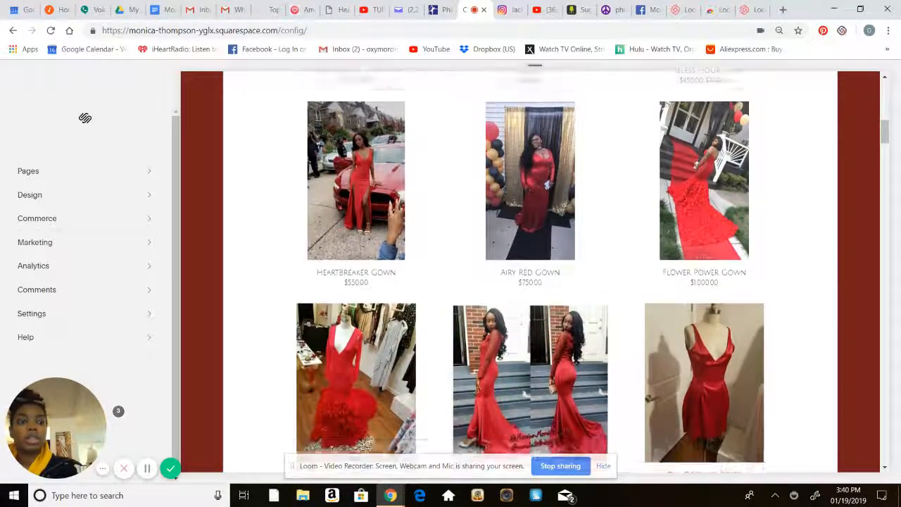
{"action": "scroll", "scroll_direction": "down", "scroll_amount": 3}
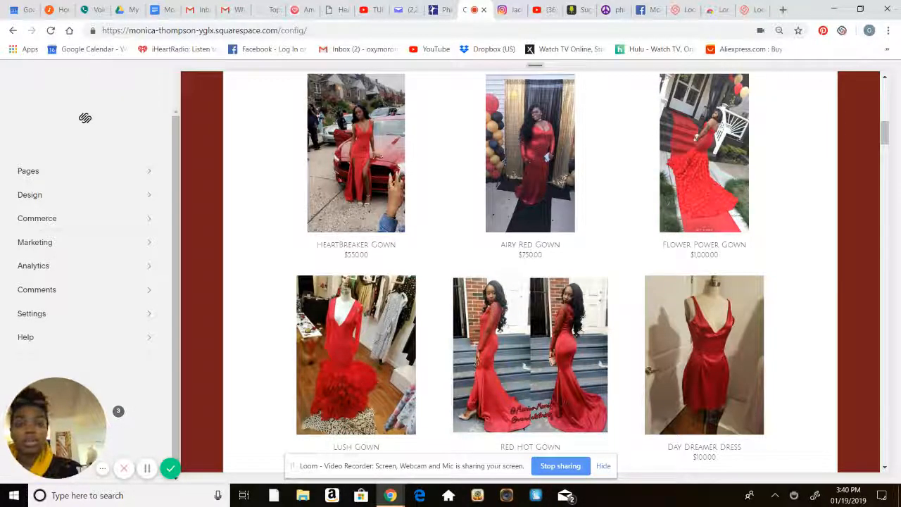
{"action": "scroll", "scroll_direction": "down", "scroll_amount": 3}
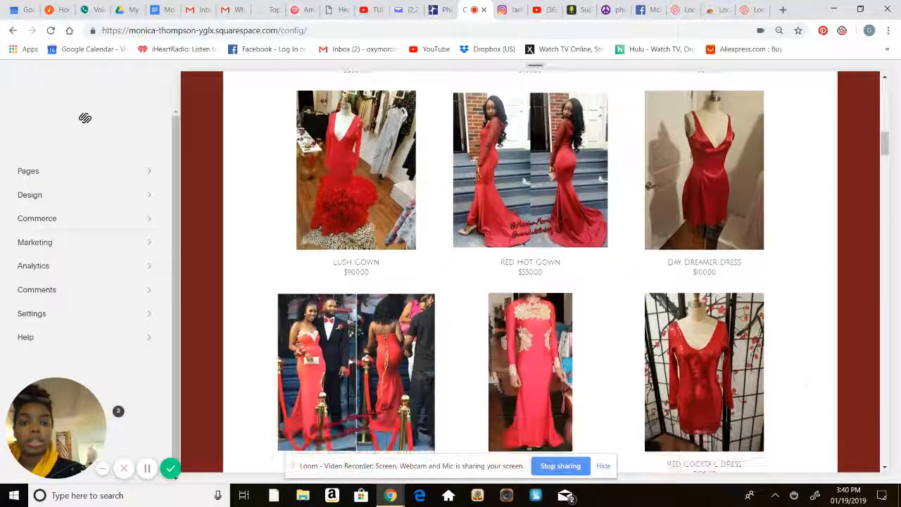
{"action": "scroll", "scroll_direction": "down", "scroll_amount": 3}
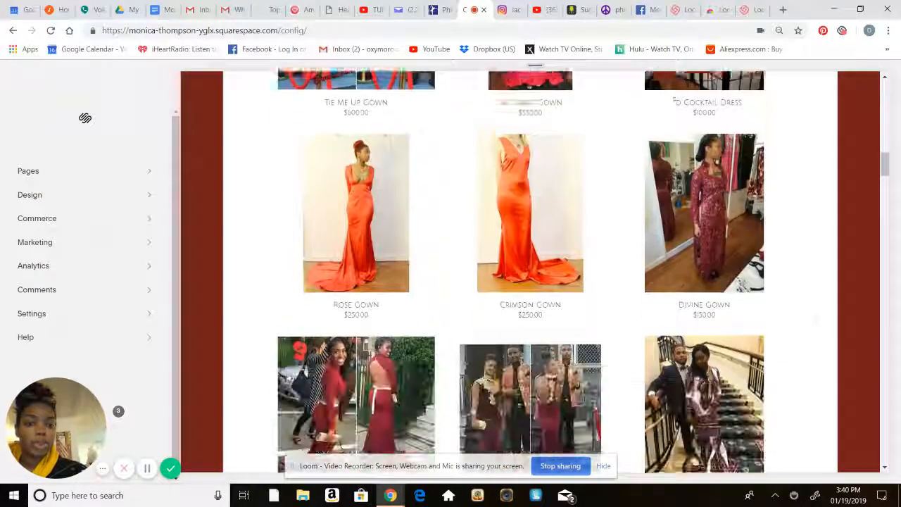
{"action": "scroll", "scroll_direction": "down", "scroll_amount": 3}
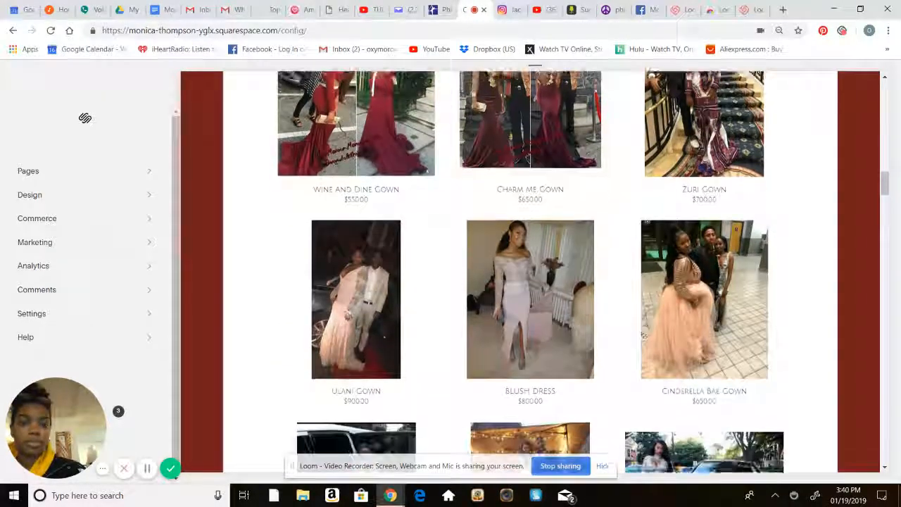
{"action": "scroll", "scroll_direction": "down", "scroll_amount": 3}
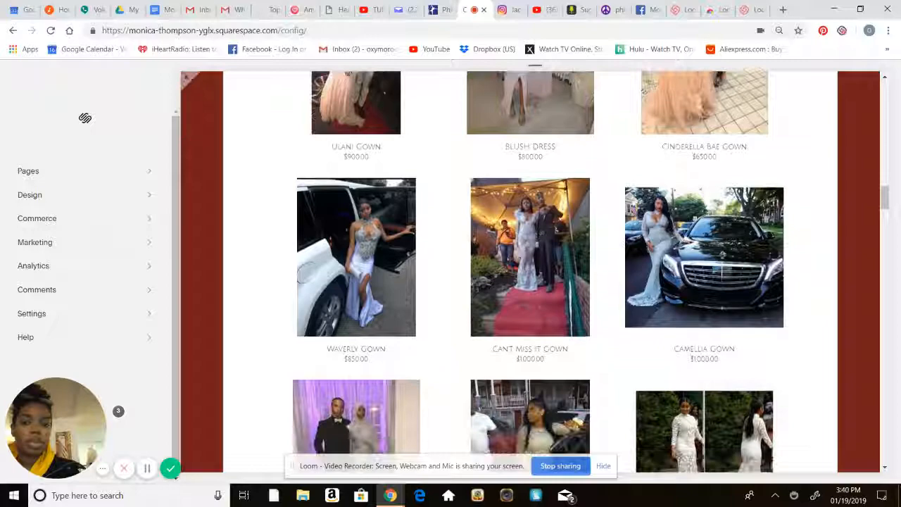
{"action": "scroll", "scroll_direction": "down", "scroll_amount": 3}
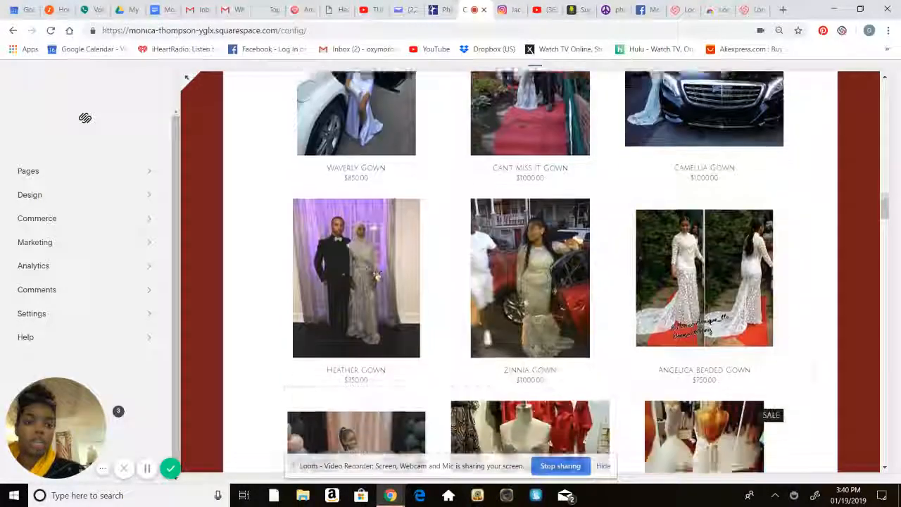
{"action": "scroll", "scroll_direction": "down", "scroll_amount": 3}
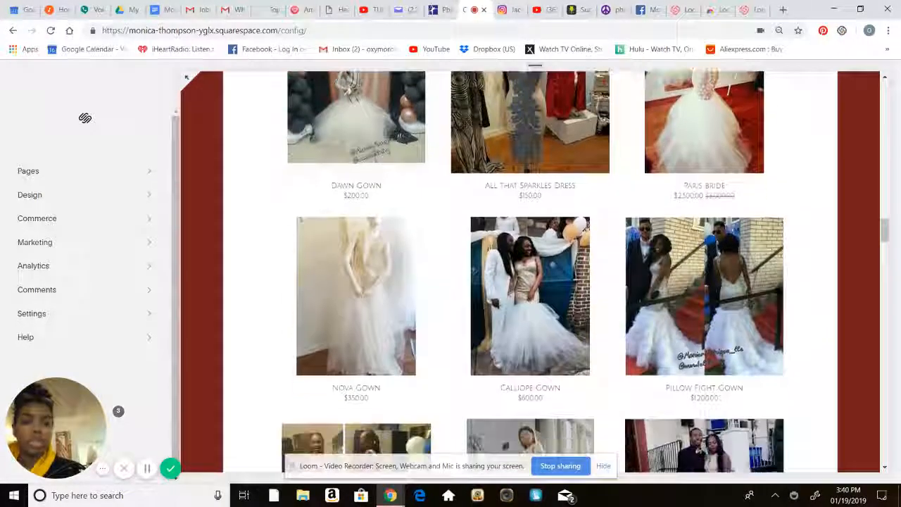
{"action": "scroll", "scroll_direction": "down", "scroll_amount": 3}
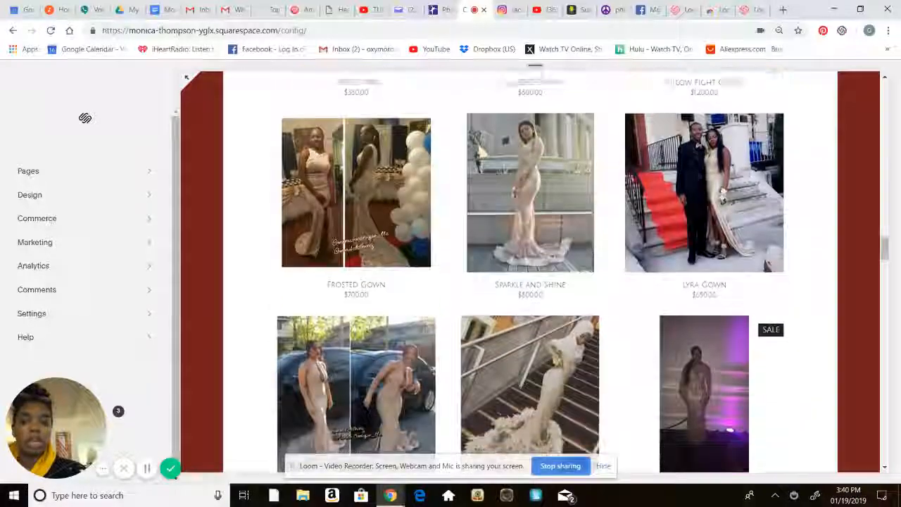
{"action": "scroll", "scroll_direction": "down", "scroll_amount": 3}
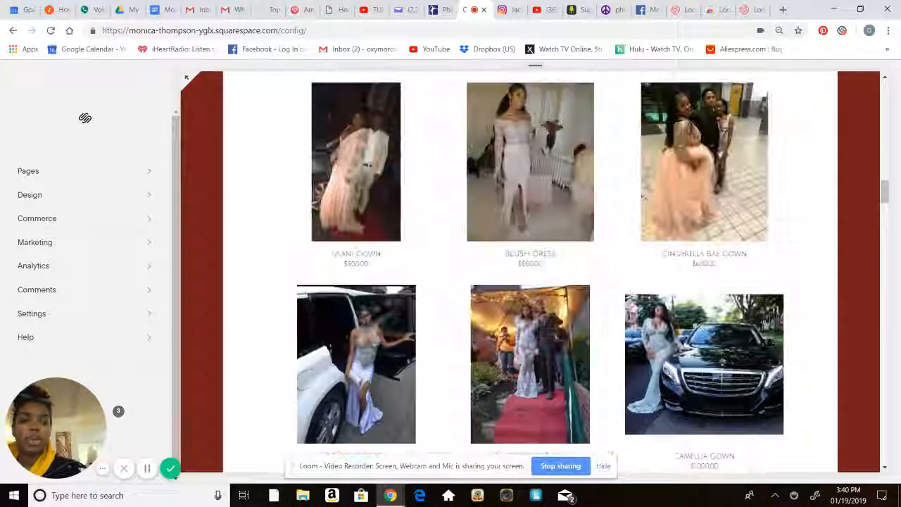
{"action": "scroll", "scroll_direction": "up", "scroll_amount": 3}
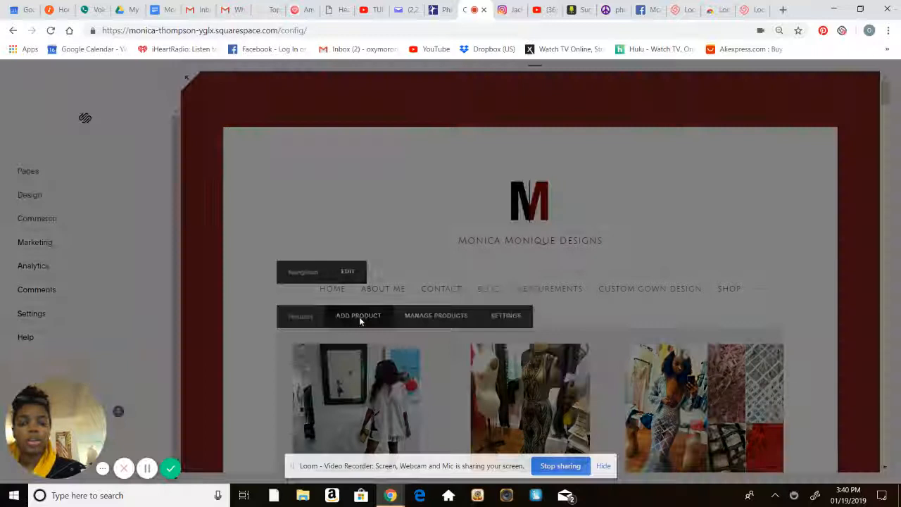
{"action": "left_click", "coordinate": [357, 315]}
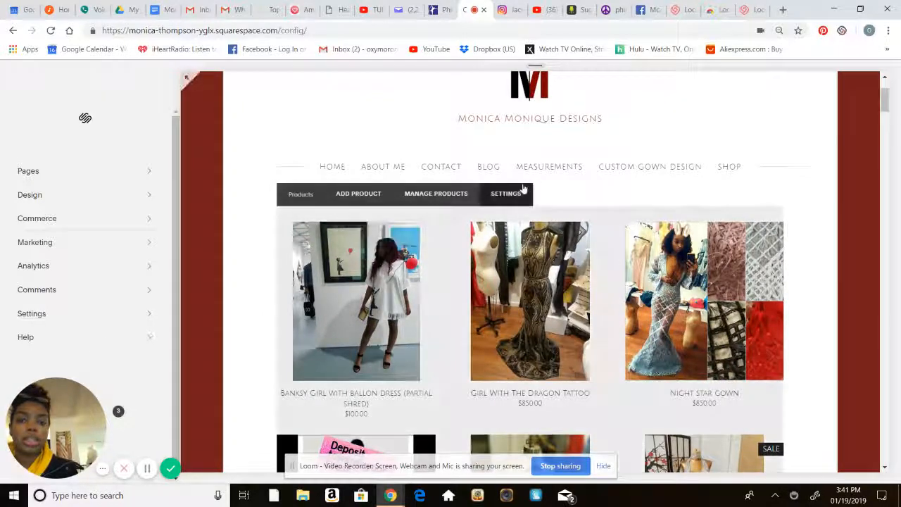
{"action": "scroll", "scroll_direction": "down", "scroll_amount": 3}
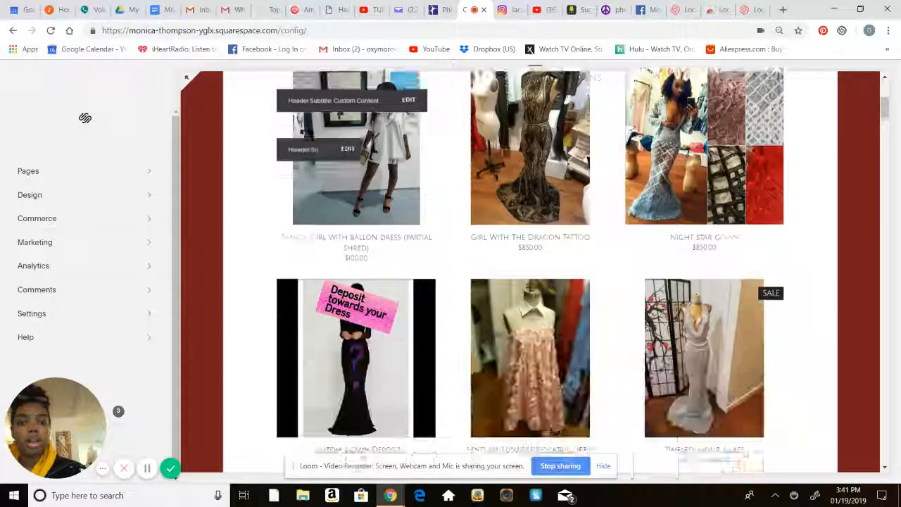
{"action": "scroll", "scroll_direction": "down", "scroll_amount": 3}
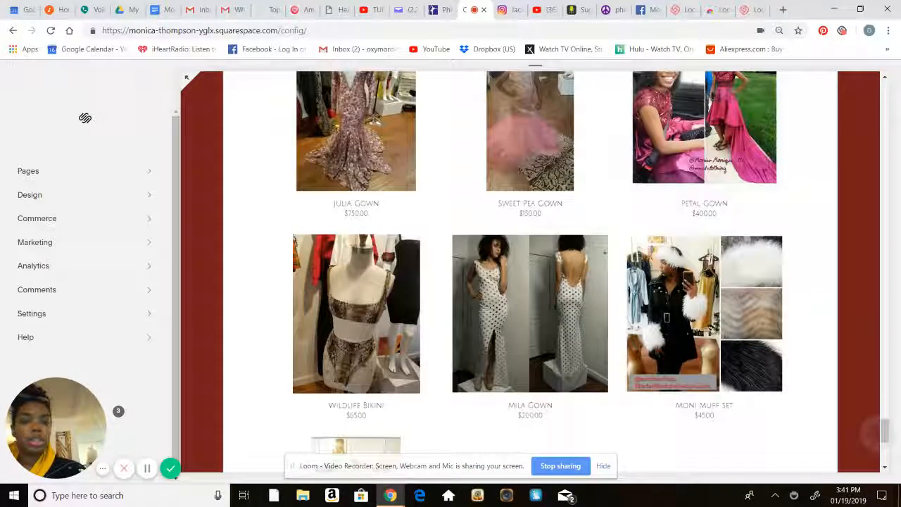
{"action": "scroll", "scroll_direction": "down", "scroll_amount": 3}
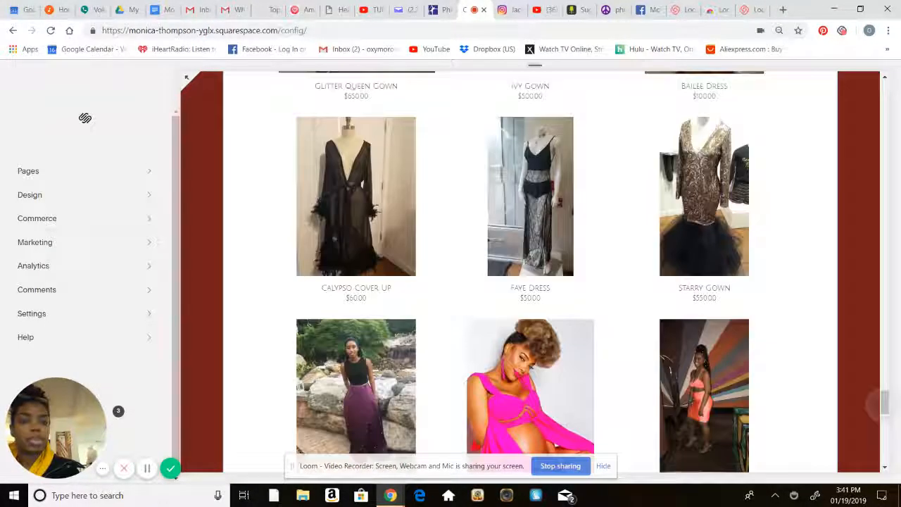
{"action": "scroll", "scroll_direction": "down", "scroll_amount": 3}
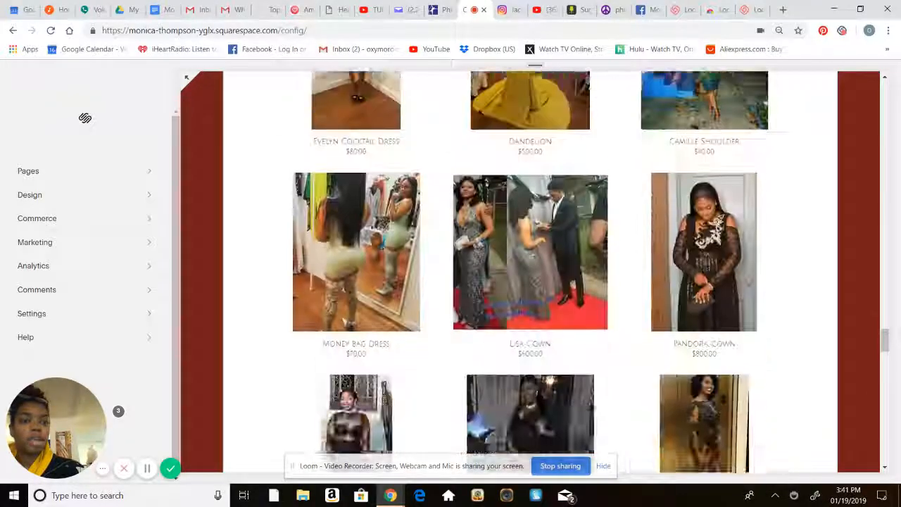
{"action": "scroll", "scroll_direction": "down", "scroll_amount": 3}
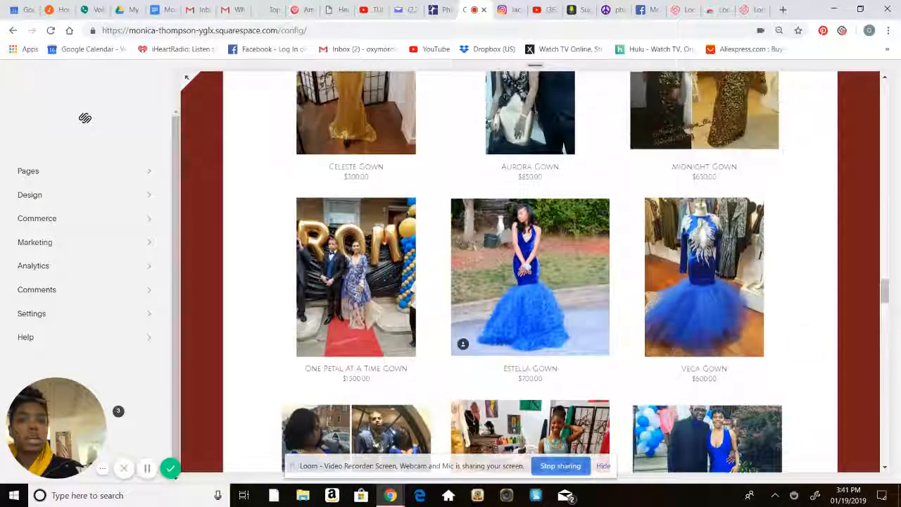
{"action": "scroll", "scroll_direction": "down", "scroll_amount": 3}
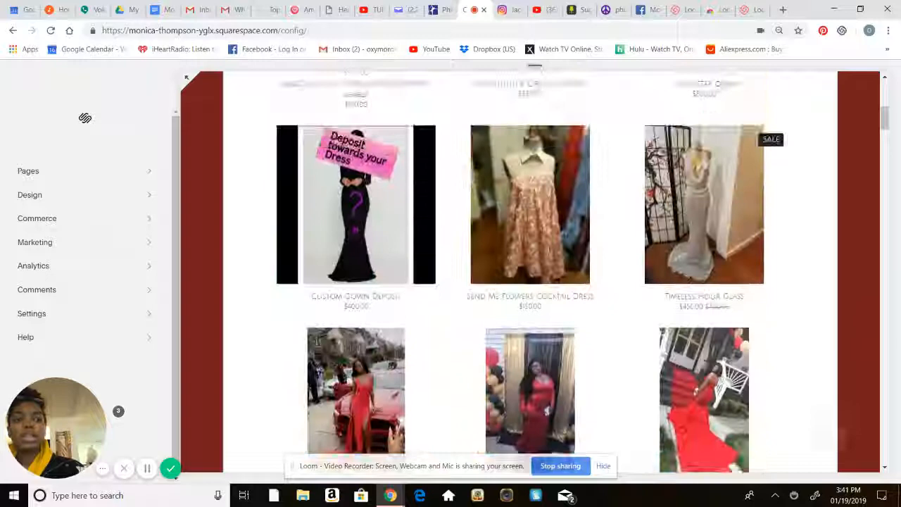
{"action": "scroll", "scroll_direction": "up", "scroll_amount": 3}
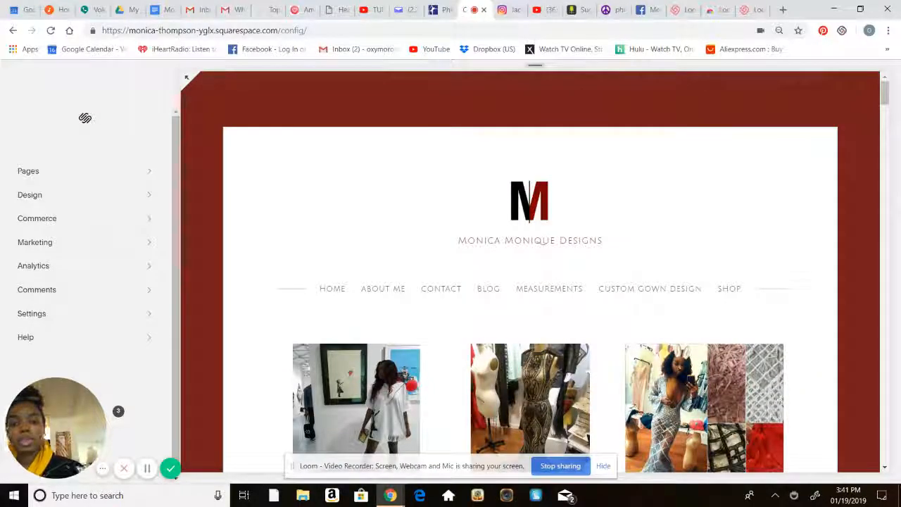